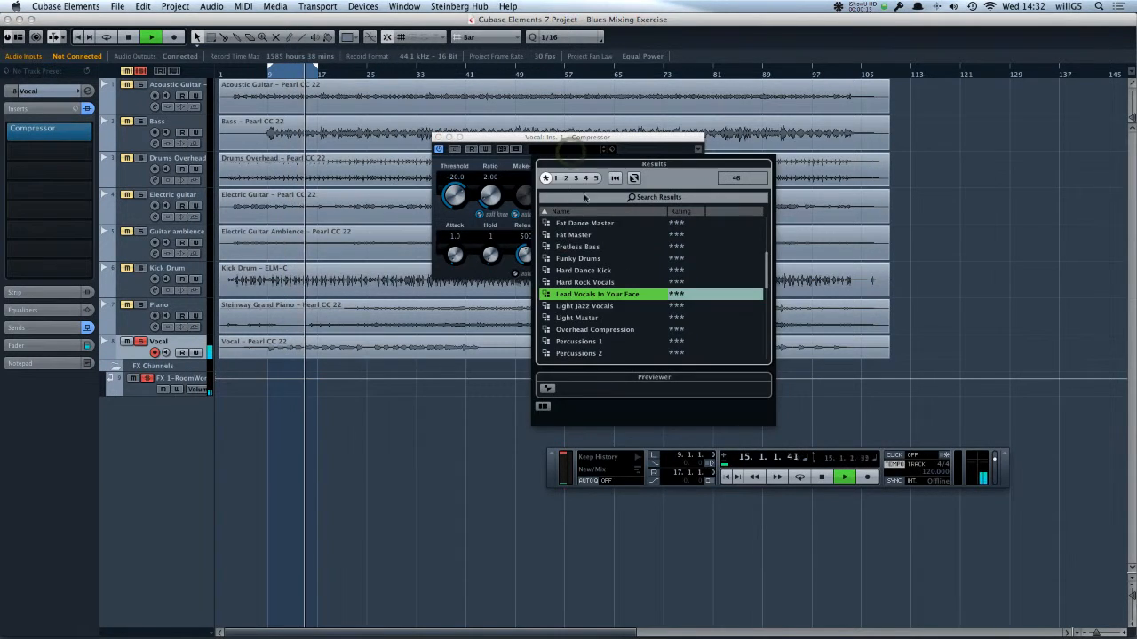
Step: Load the 'Lead Vocals In Your Face' preset into the Vocal Compressor
double_click(598, 294)
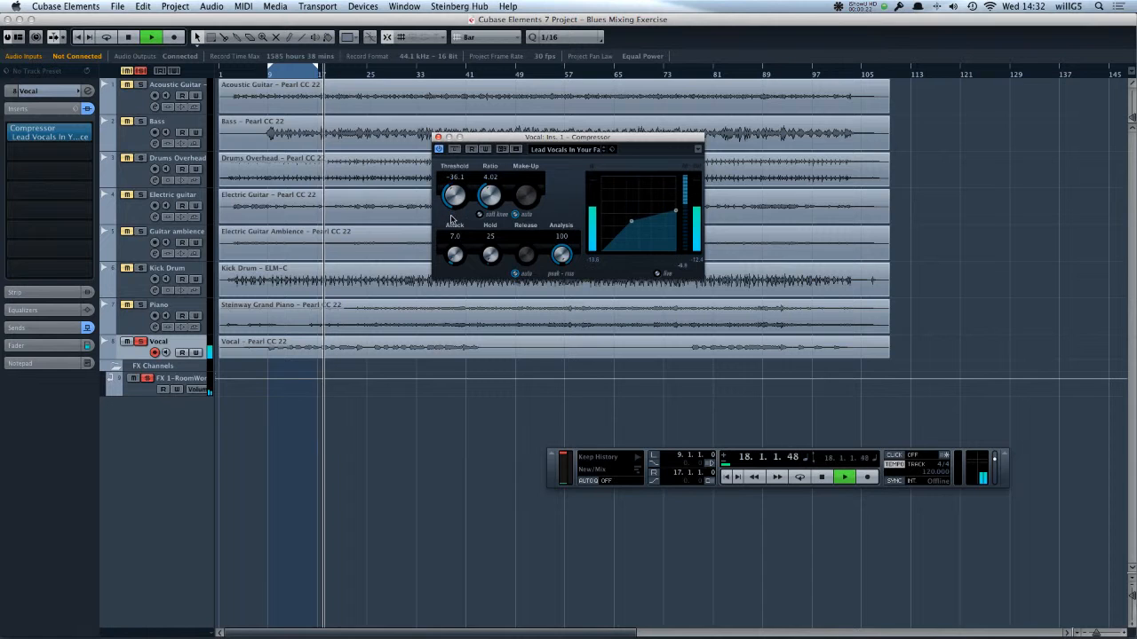
Step: Lower the Compressor threshold to -41.5 dB and close the Compressor window
left_click_drag(454, 196, 455, 203)
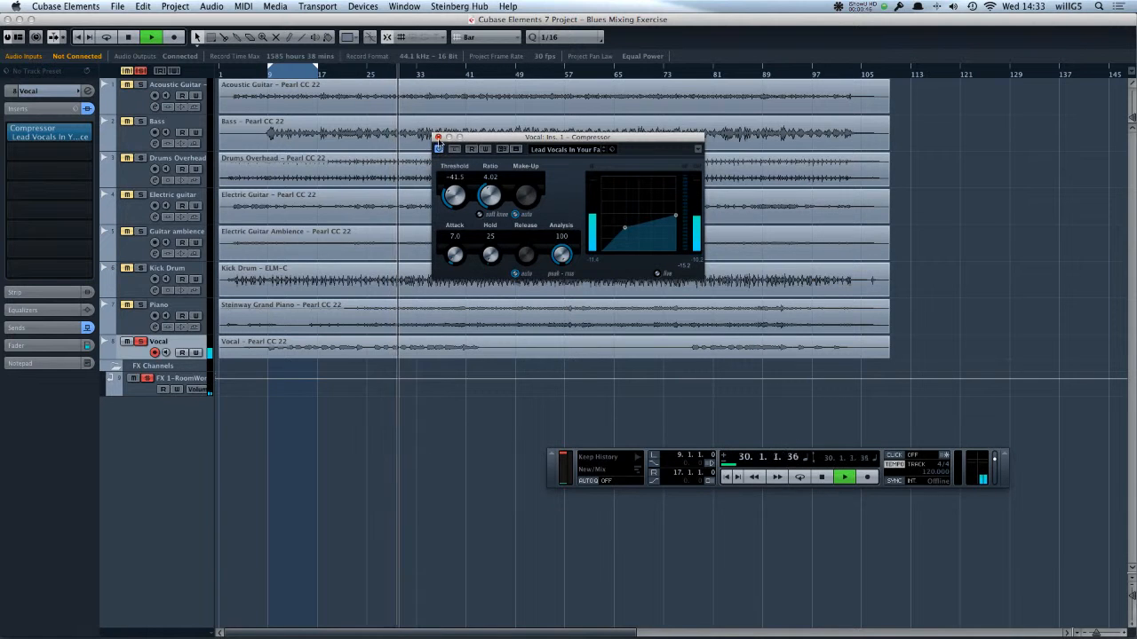
left_click(438, 148)
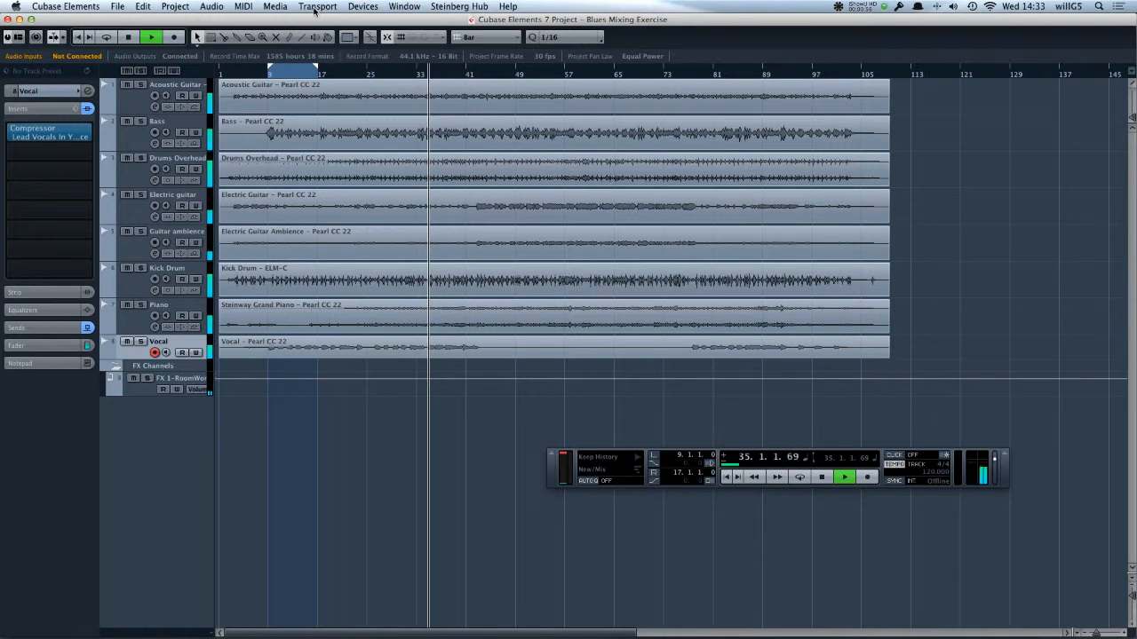
Step: Open the MixConsole from the Devices menu
left_click(363, 7)
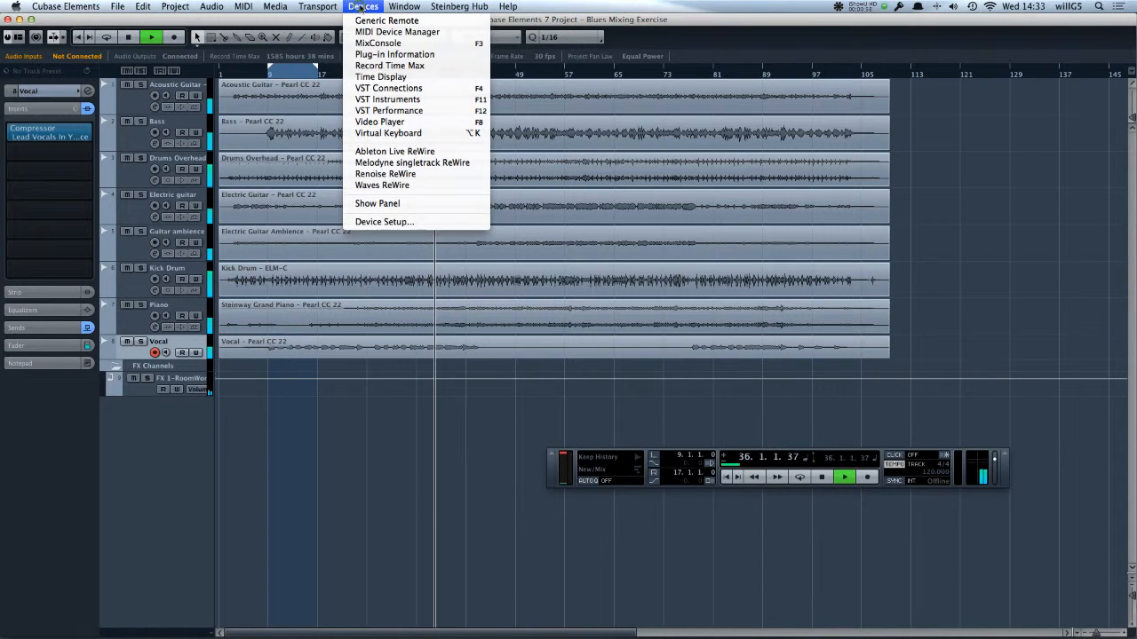
left_click(376, 43)
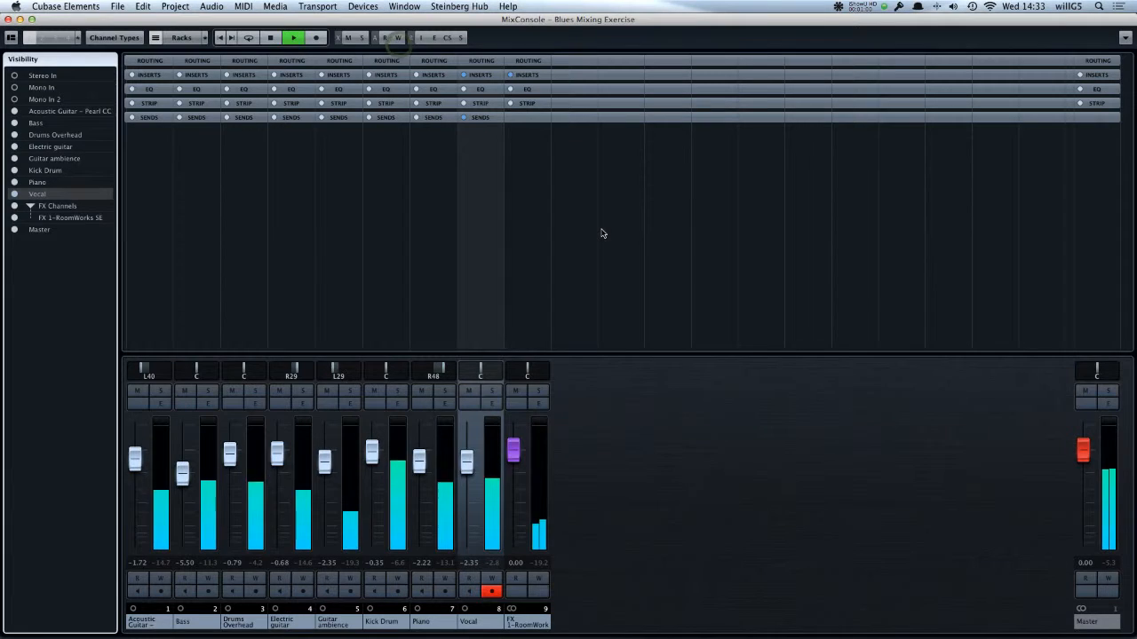
Step: Close the MixConsole and reopen the Vocal track's Compressor insert
left_click_drag(466, 462, 467, 449)
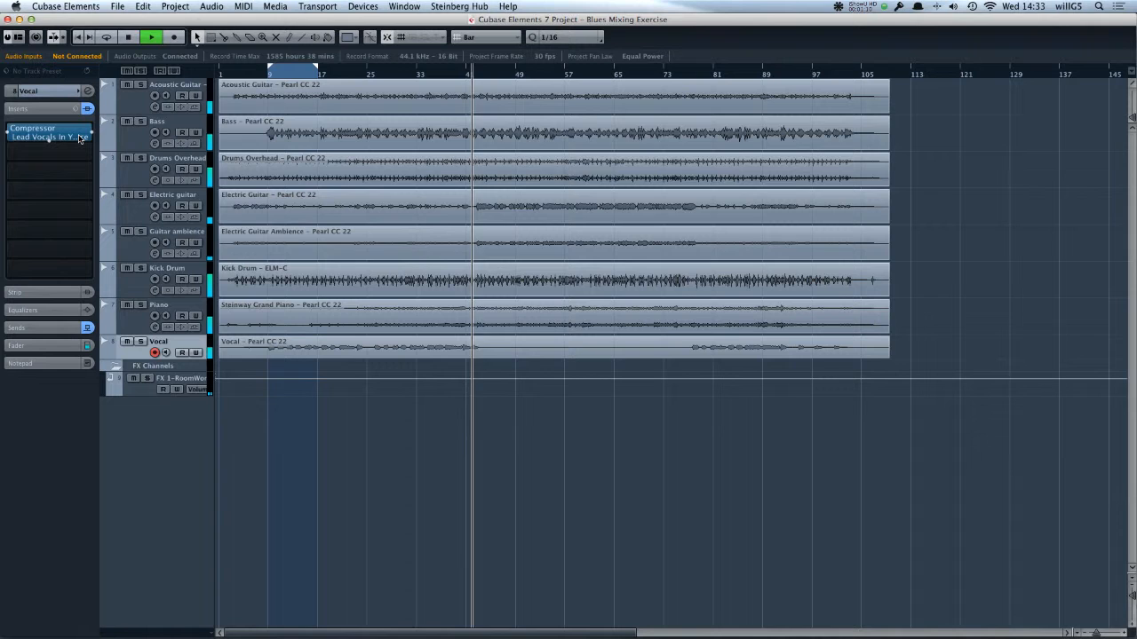
double_click(49, 133)
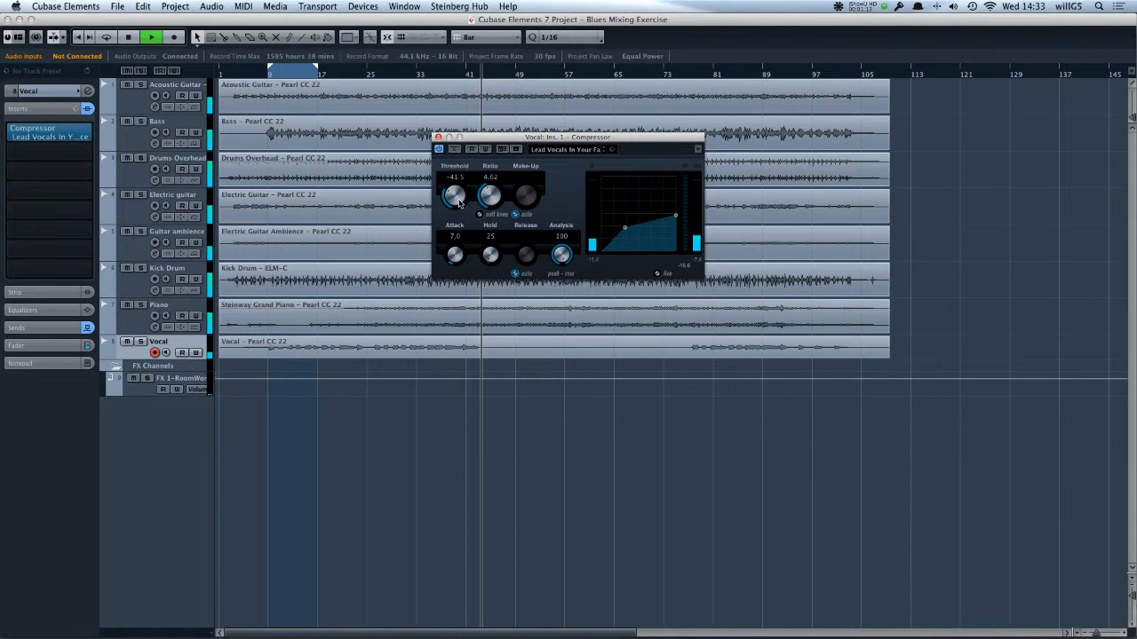
Step: Raise the Compressor threshold from -41.5 to about -31.3 dB
left_click_drag(454, 196, 455, 186)
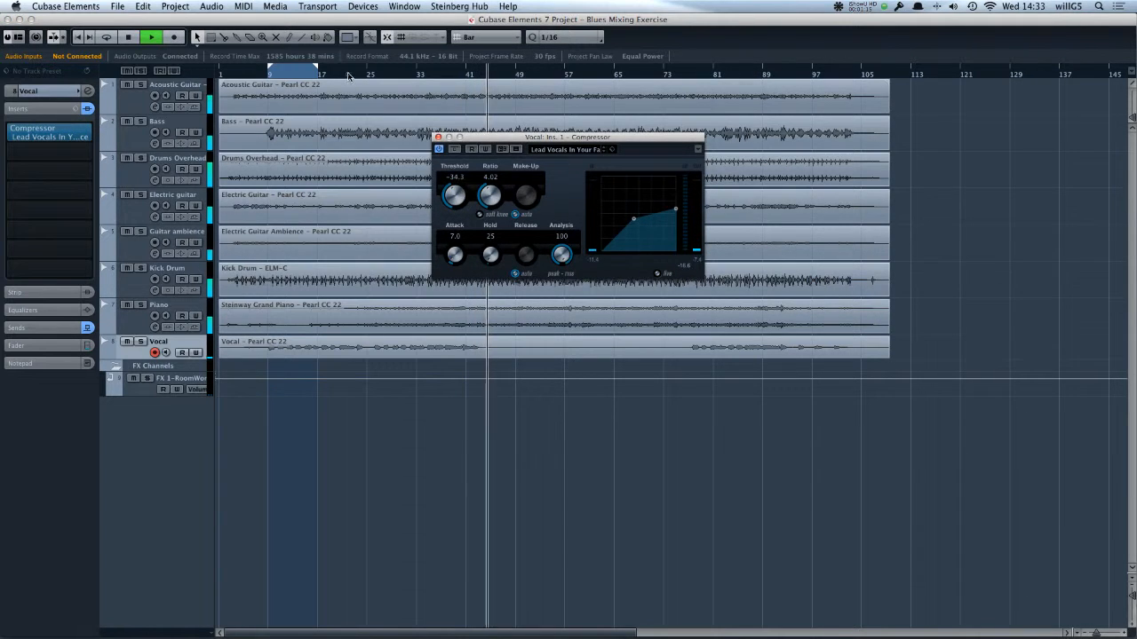
left_click_drag(454, 195, 458, 188)
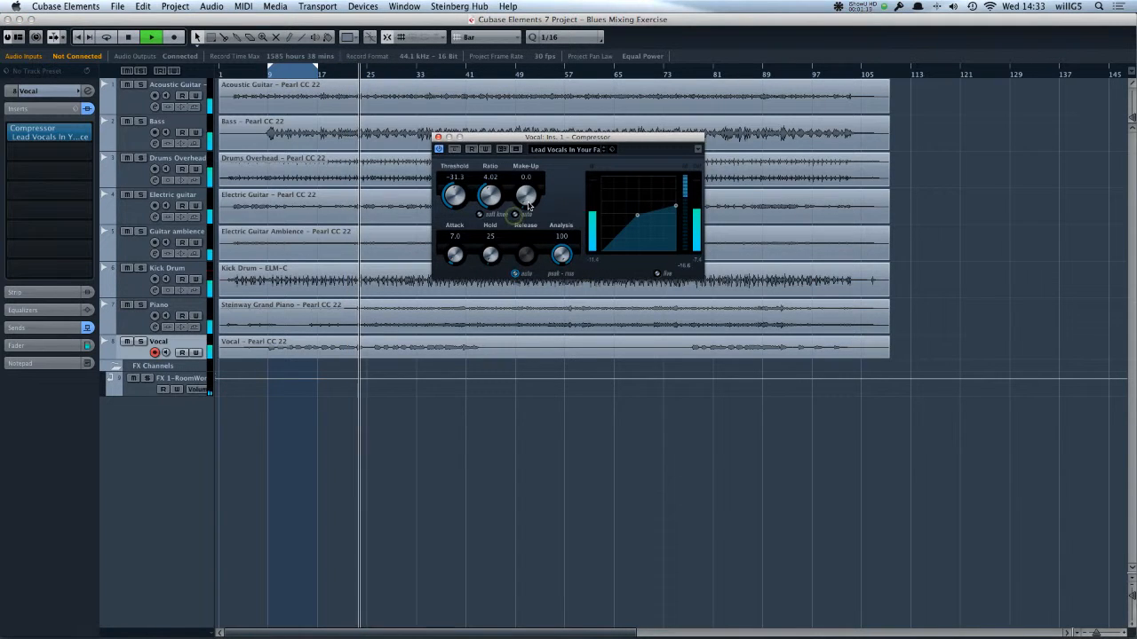
Step: Bring the Compressor make-up gain up to 8.9 dB and close its window
left_click_drag(525, 196, 525, 173)
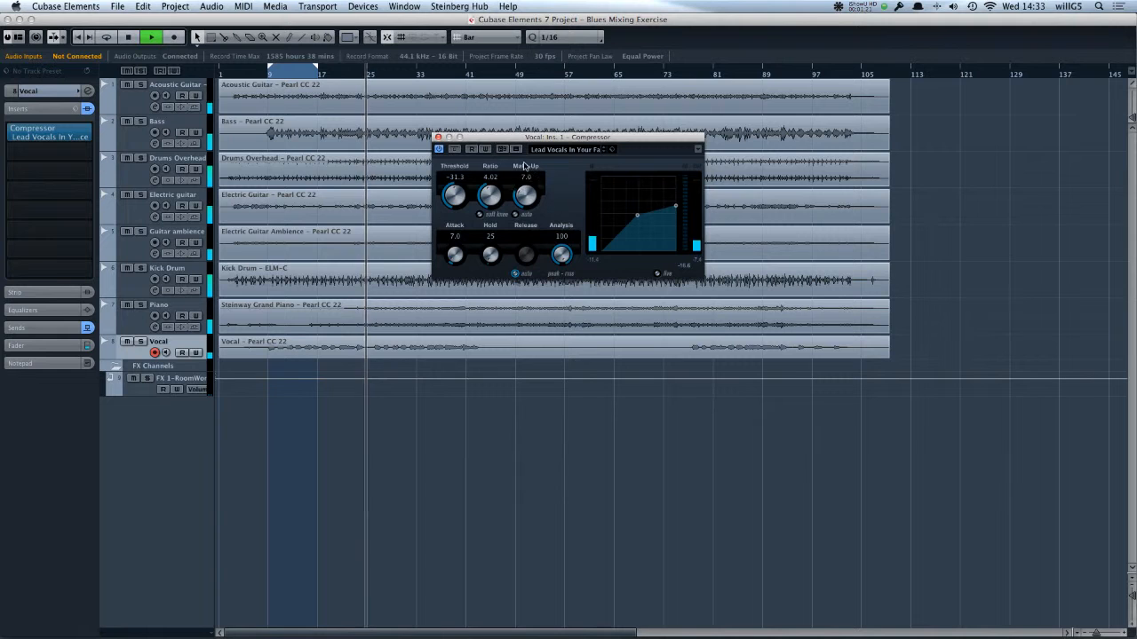
left_click_drag(525, 196, 525, 186)
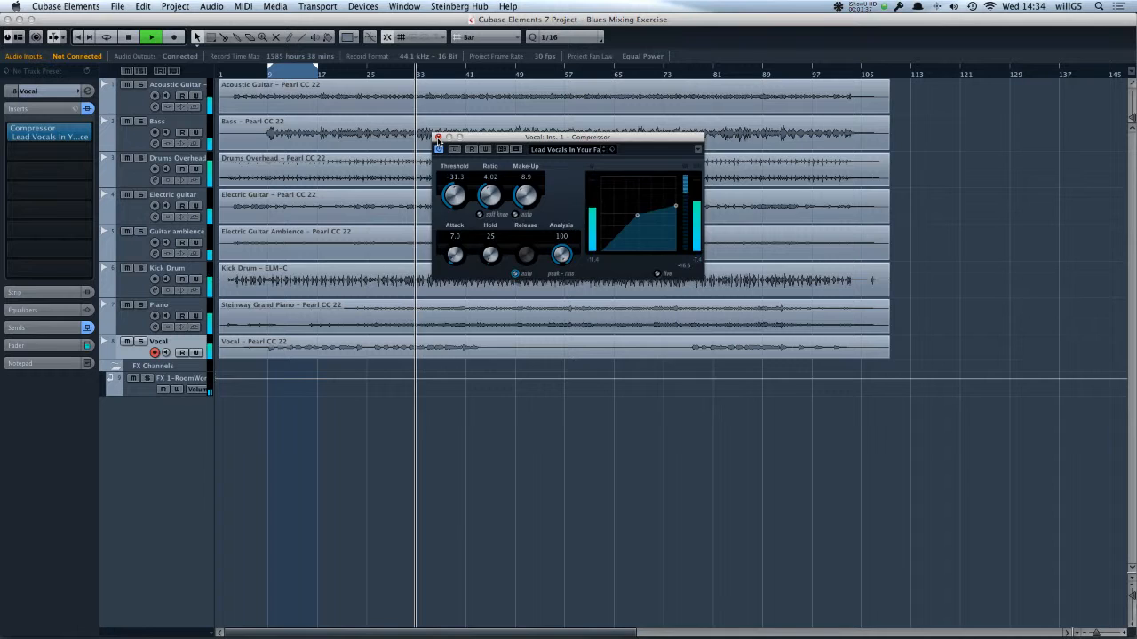
left_click(437, 137)
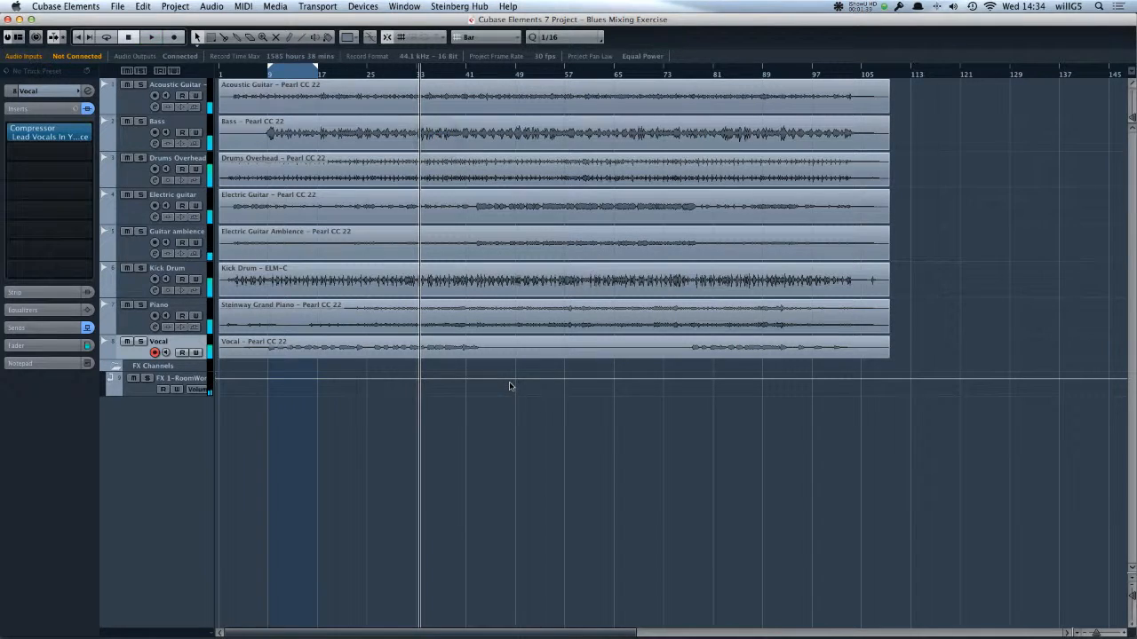